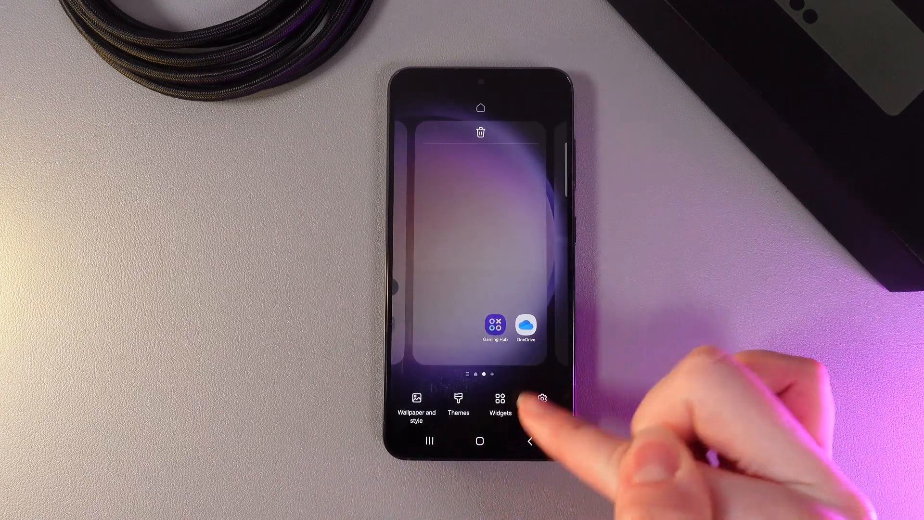
Add the 4x1 Dual clock widget (Seoul and London) from the Clock widgets list
click(501, 401)
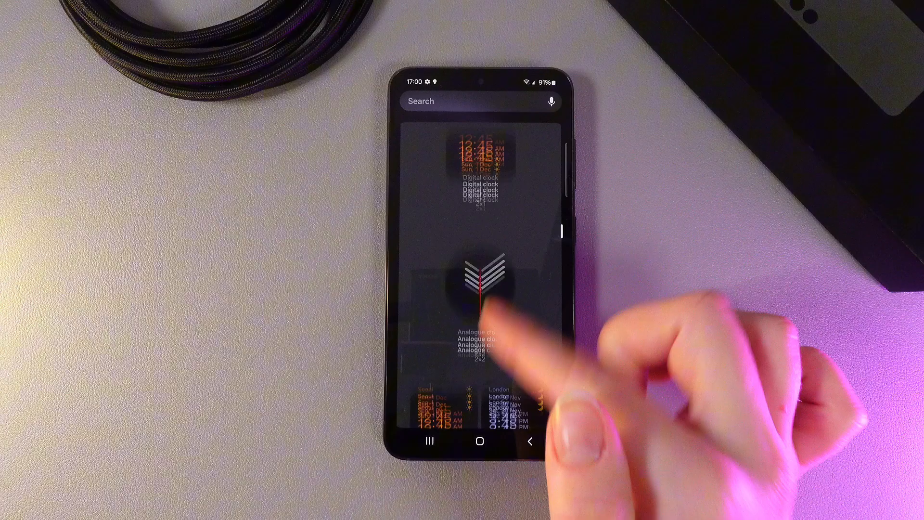
scroll(up, 3)
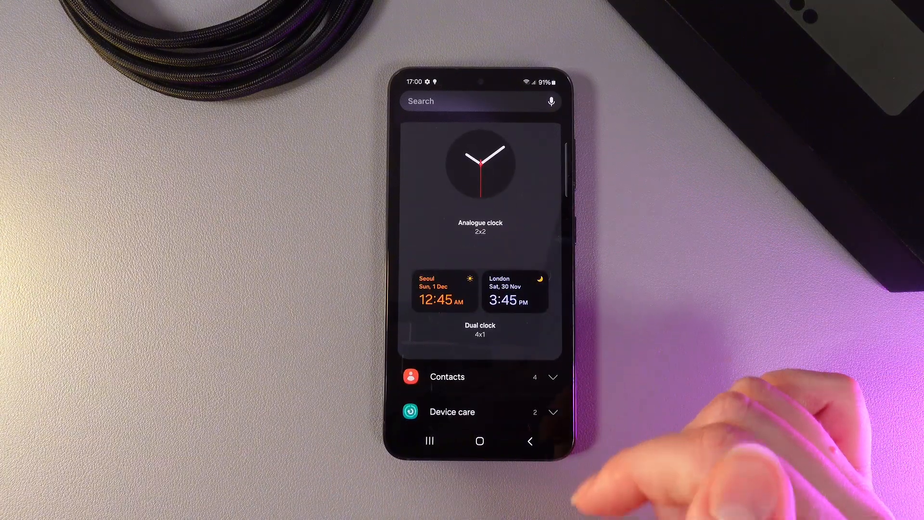
click(479, 291)
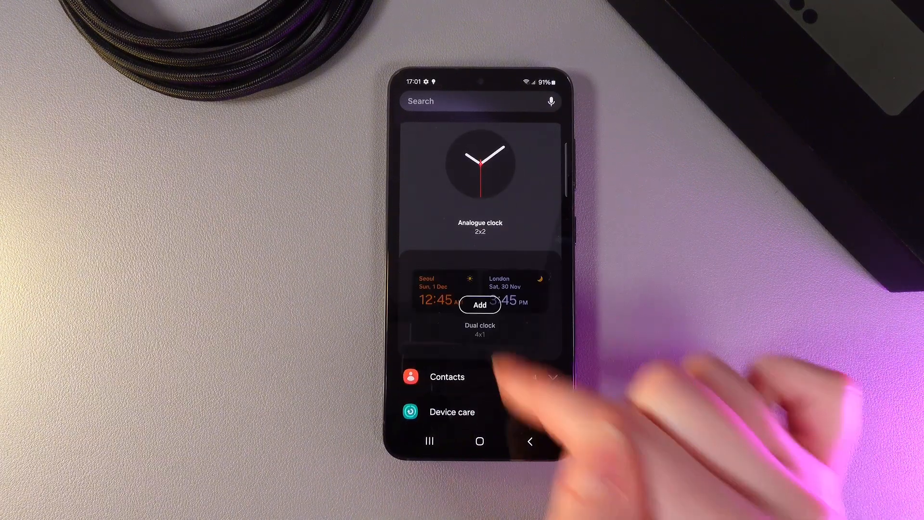
click(479, 305)
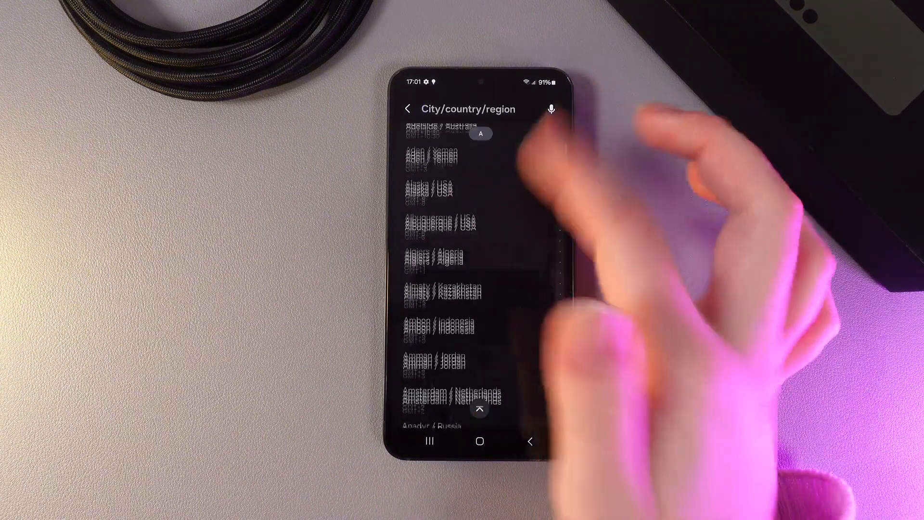
scroll(down, 3)
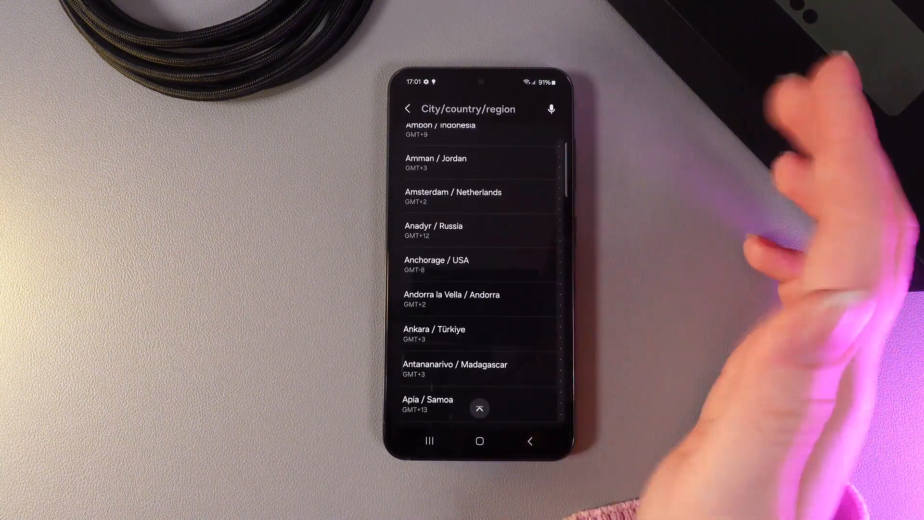